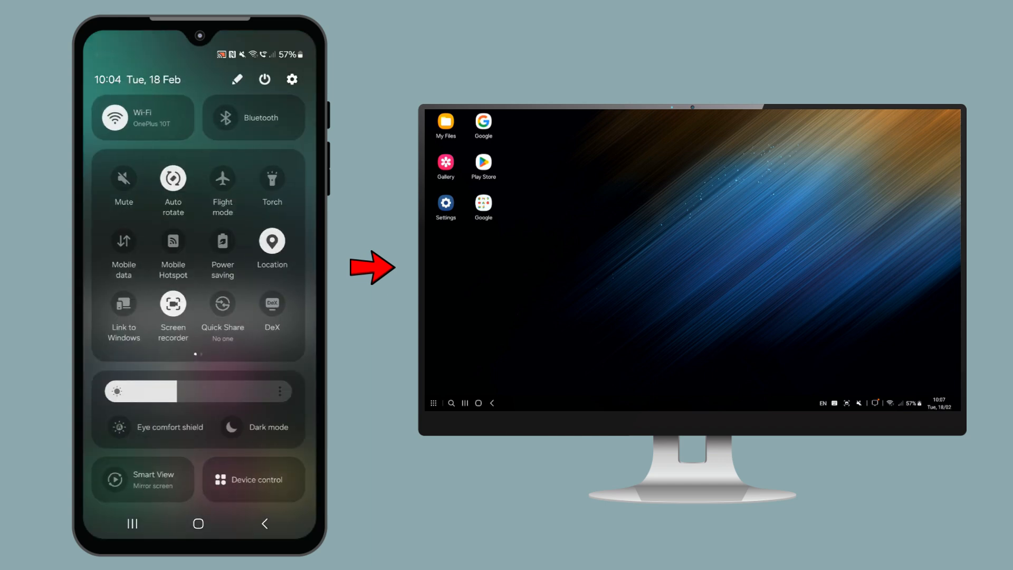
Start DeX from Quick Settings and show all installed apps on the desktop.
click(272, 303)
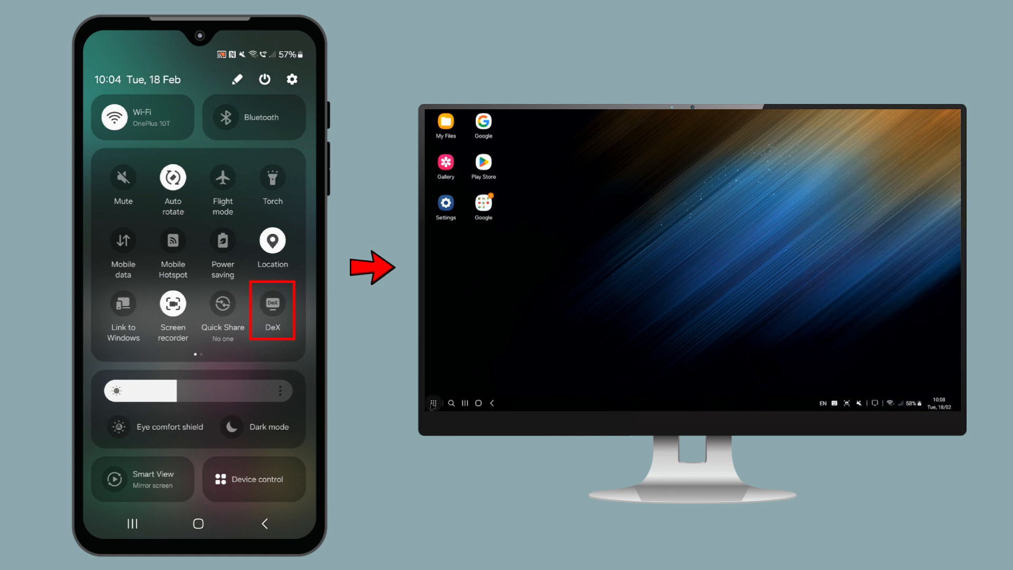
click(434, 402)
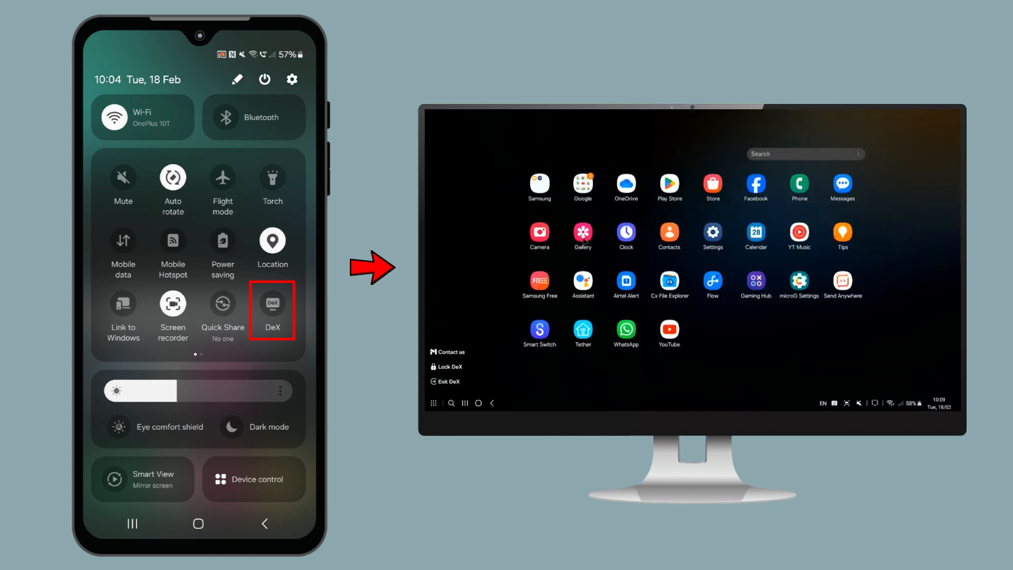
click(272, 310)
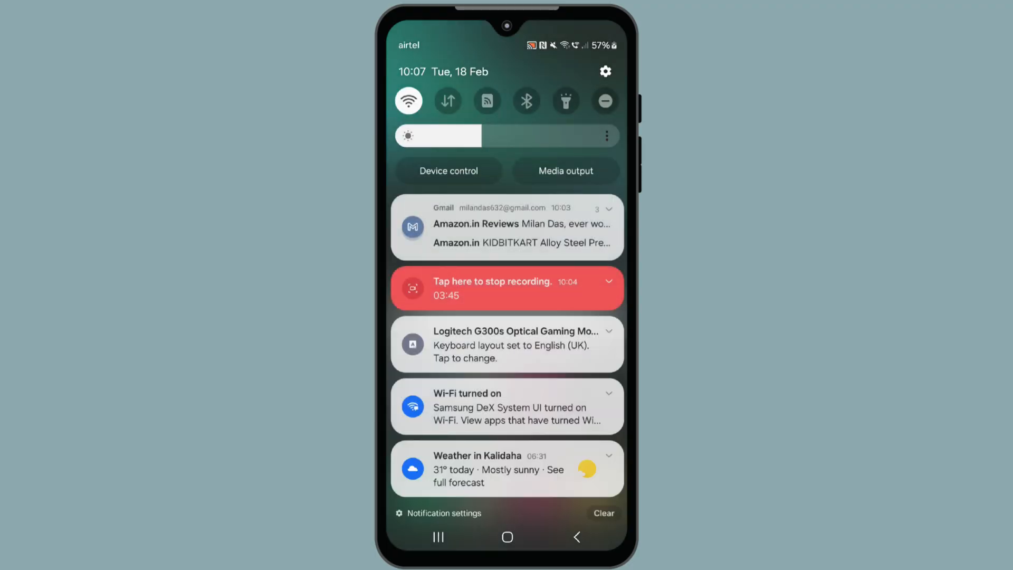
Pull down the phone's notification shade with its quick toggles.
scroll(down, 3)
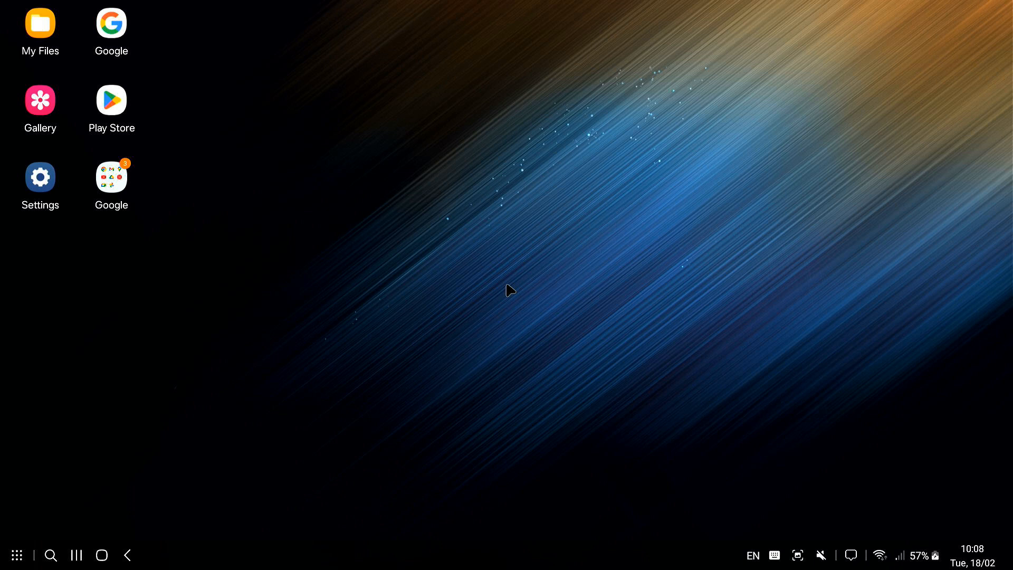
mouse_move(244, 345)
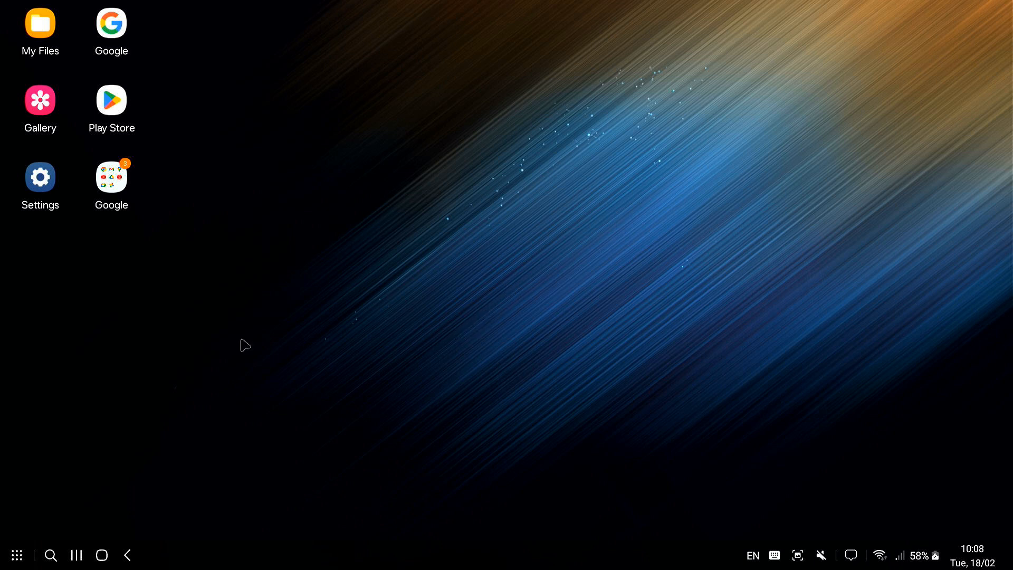
mouse_move(445, 353)
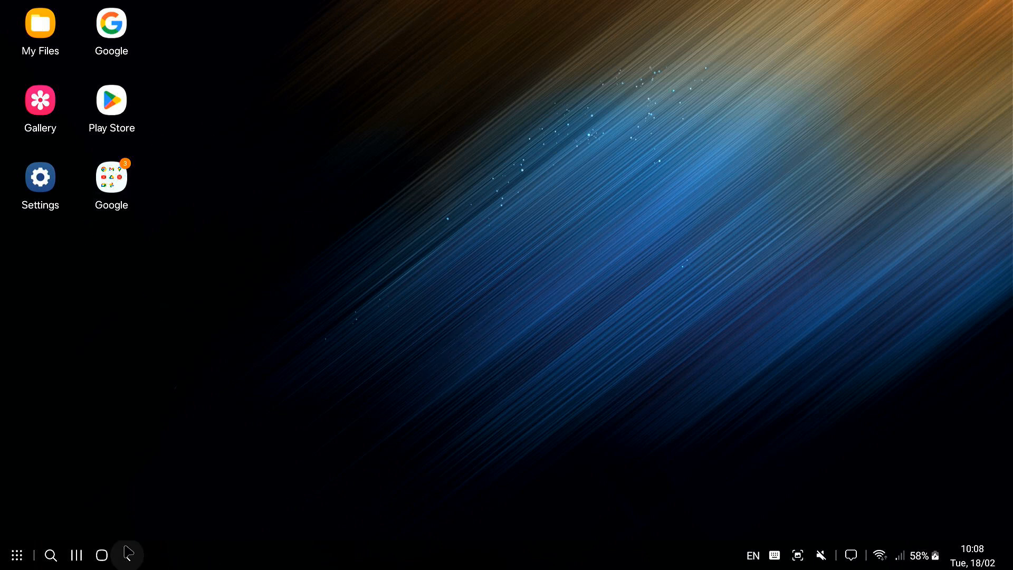
click(16, 554)
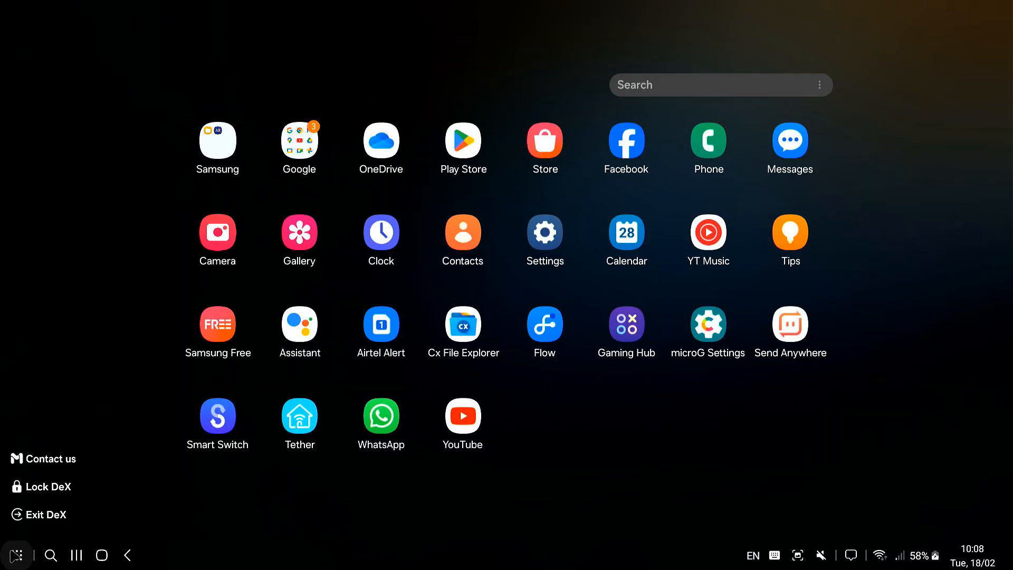
click(16, 554)
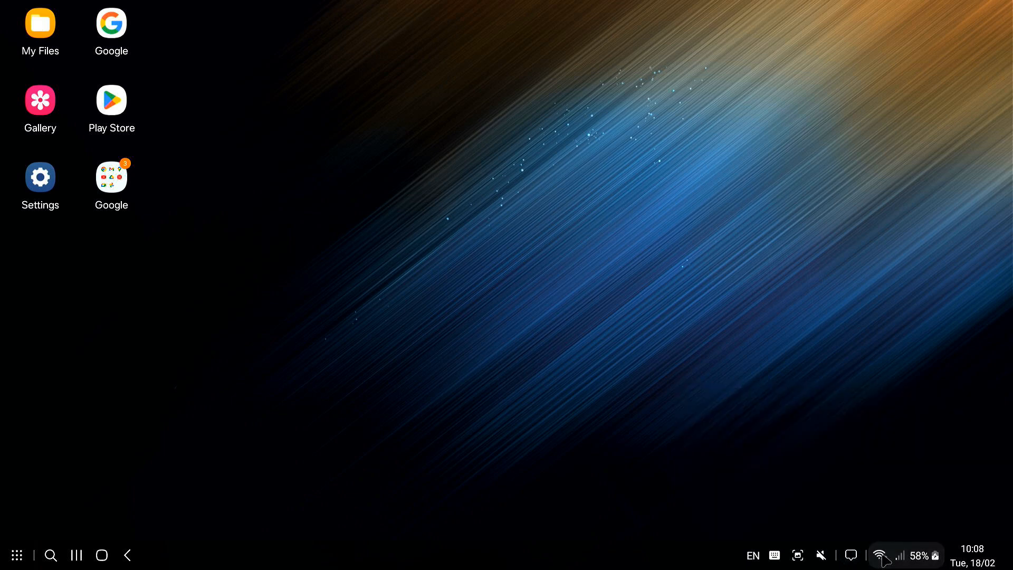
mouse_move(11, 562)
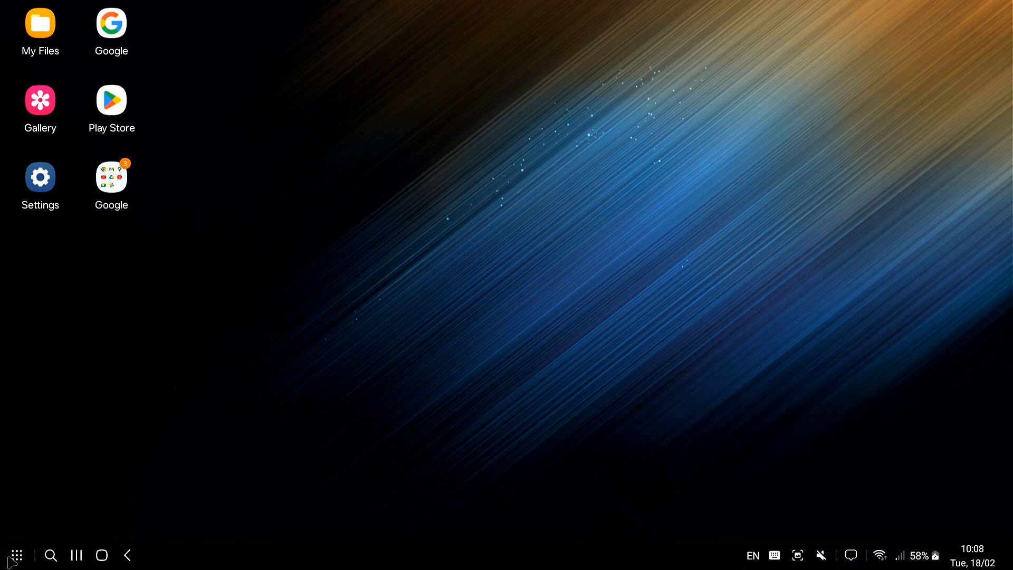
click(16, 554)
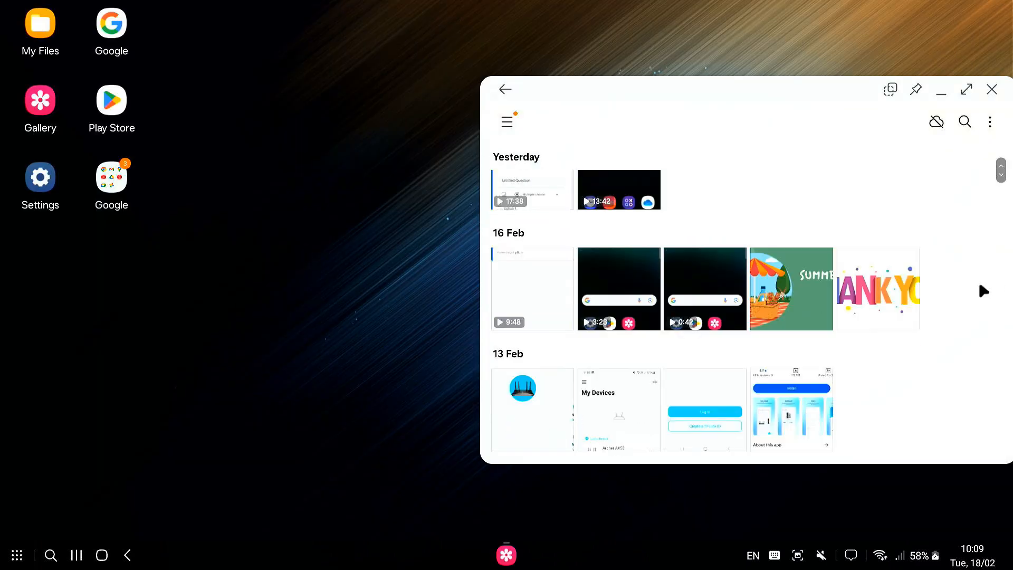
Play the 2:35 giraffe video from July 2020 in Gallery and pause it at 00:04.
scroll(down, 3)
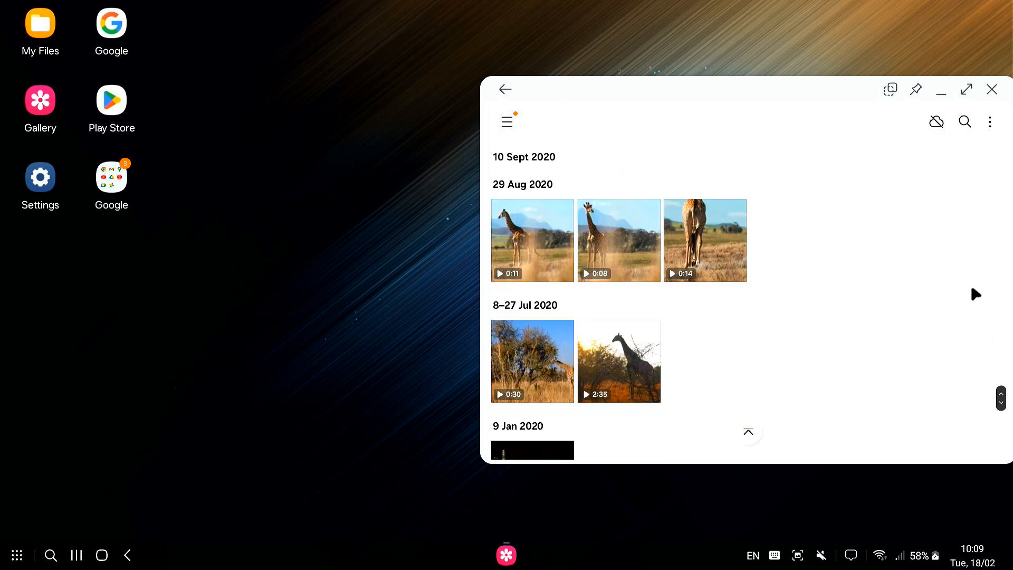
click(618, 361)
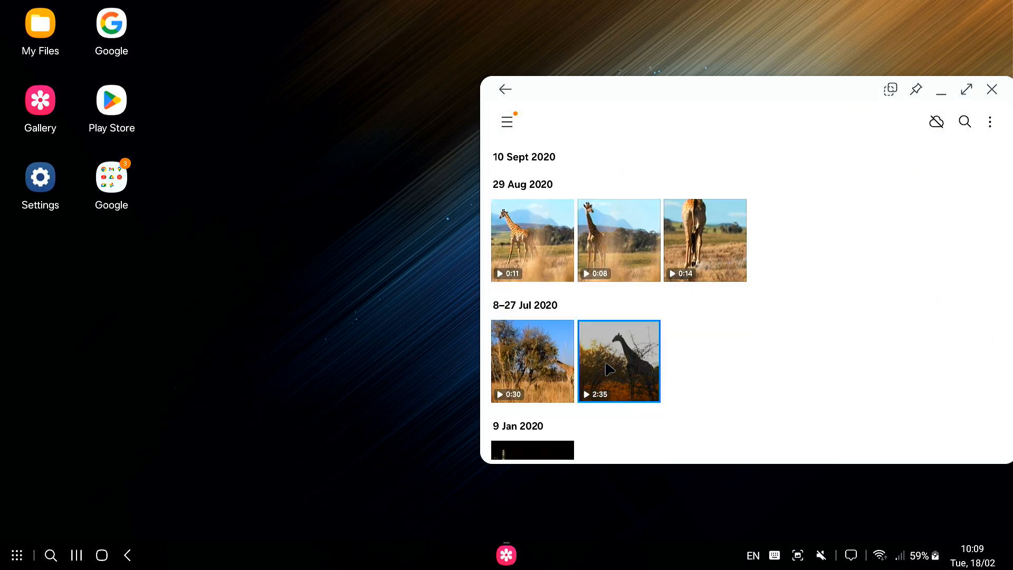
double_click(617, 361)
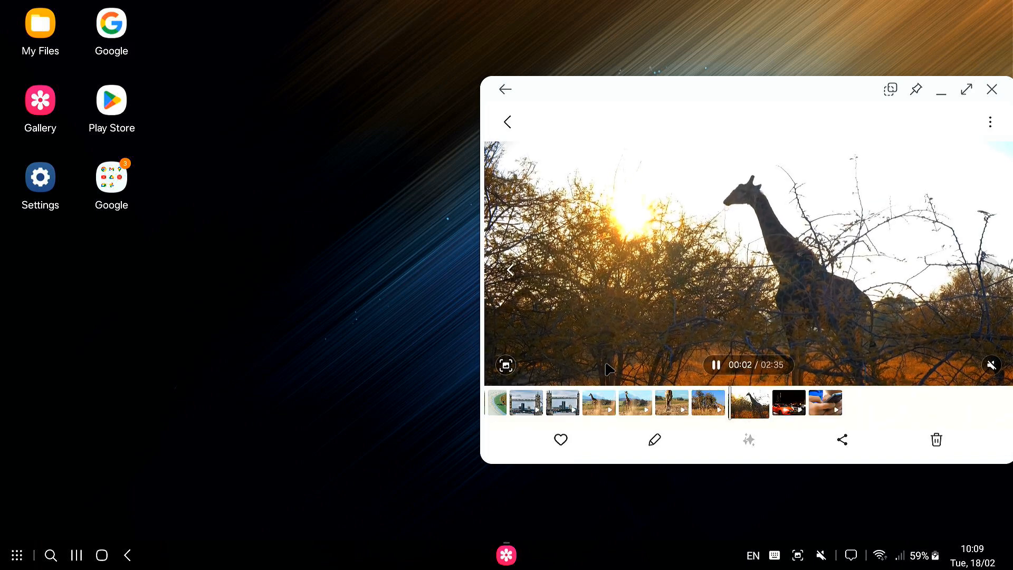
click(715, 363)
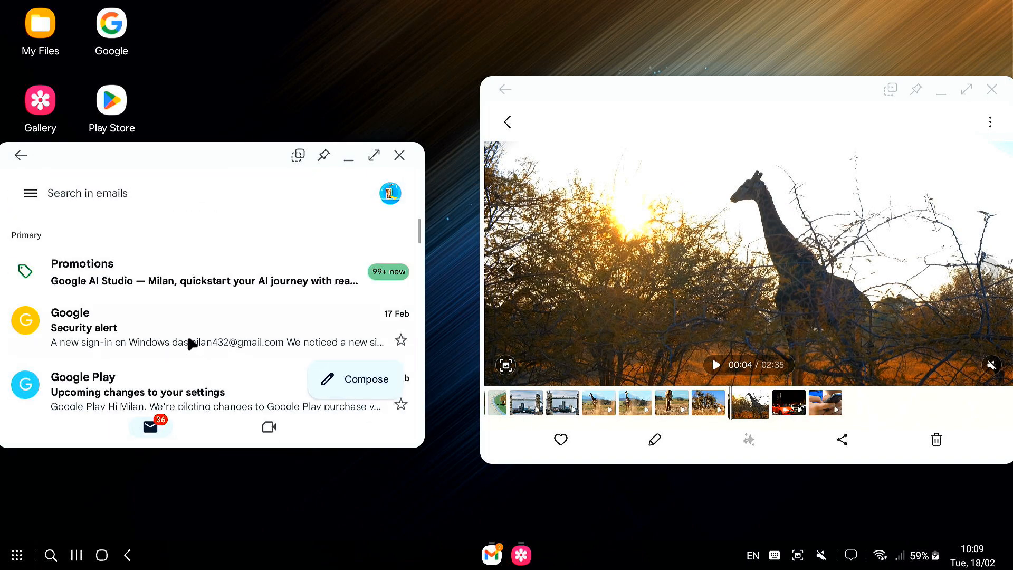
Start a blank new Gmail email from the inbox menu's Compose option.
click(29, 192)
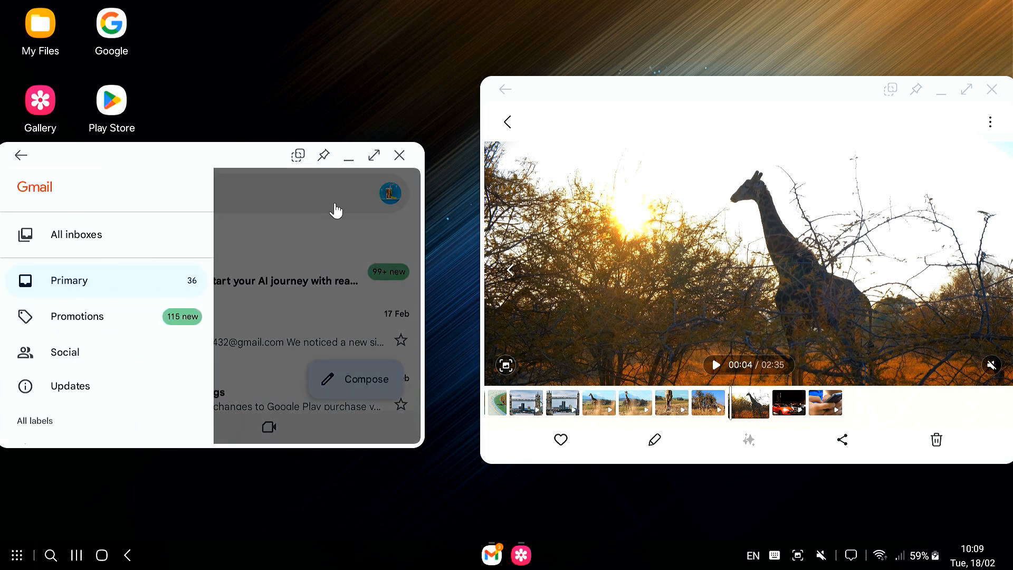
click(354, 379)
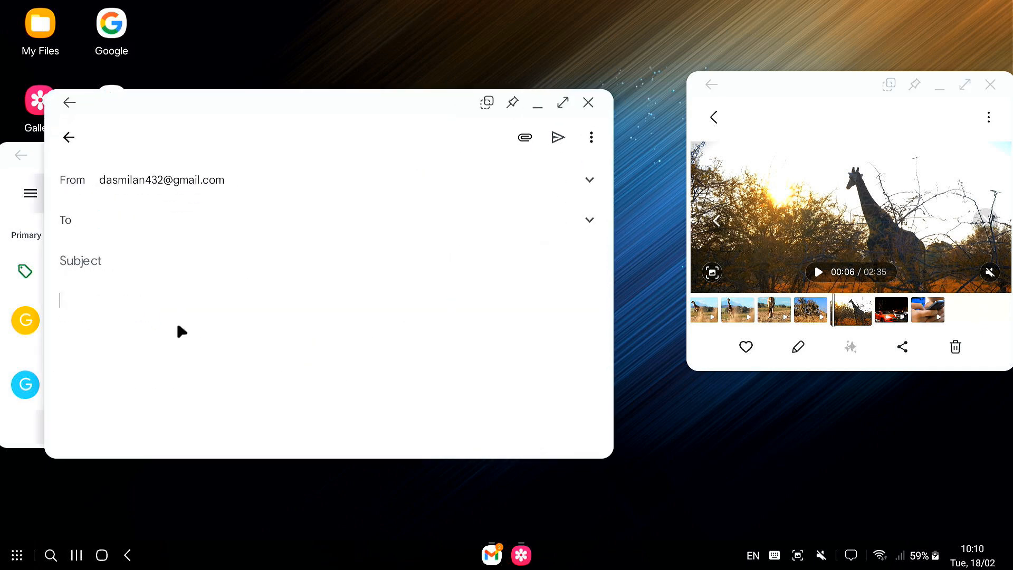
click(988, 85)
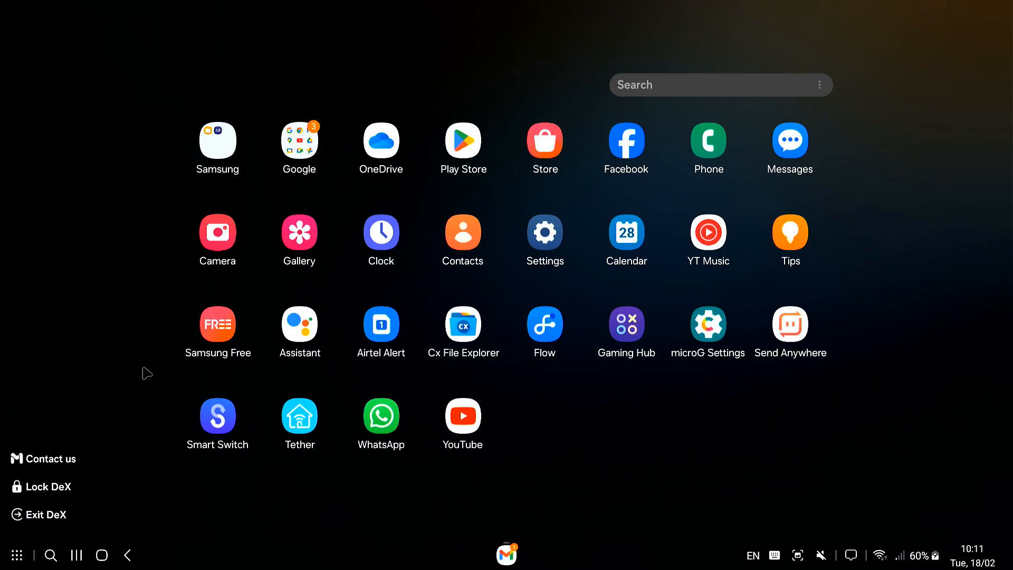
Launch Chrome and load the live NIFTY 50 chart on groww.in.
click(298, 139)
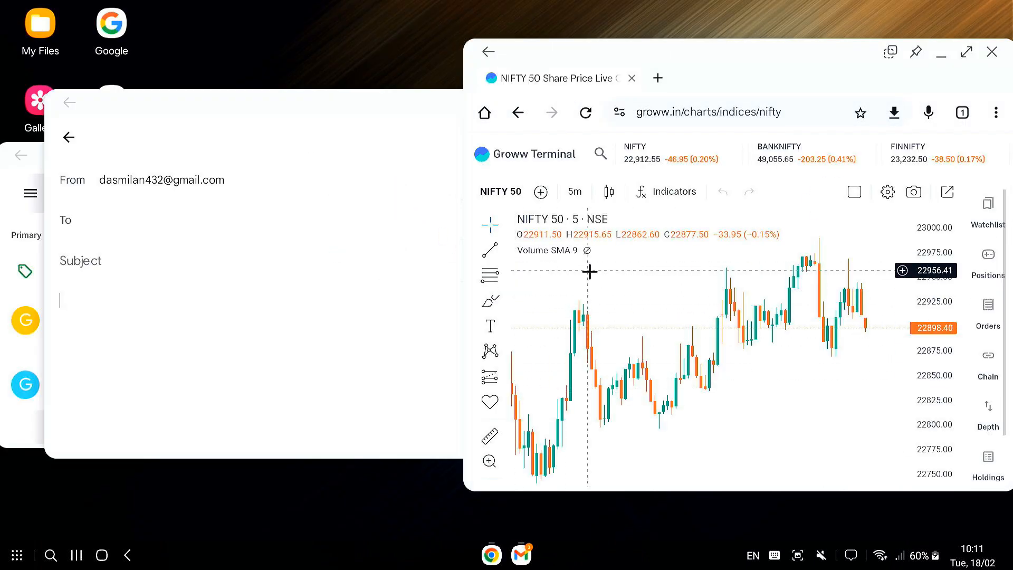
click(993, 112)
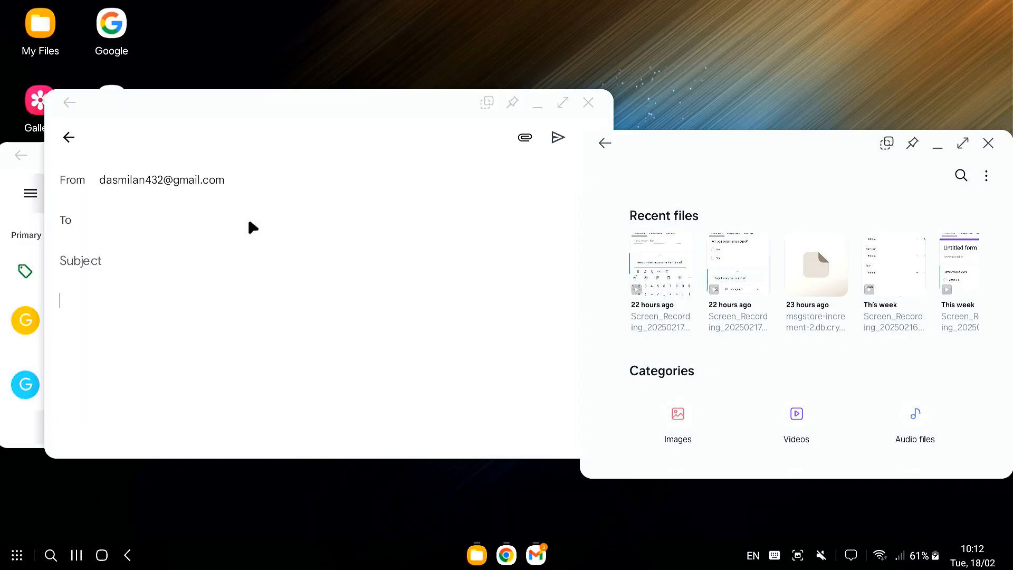
Minimize the Gmail window, leaving the email as a draft, and open the incoming WhatsApp message.
scroll(down, 3)
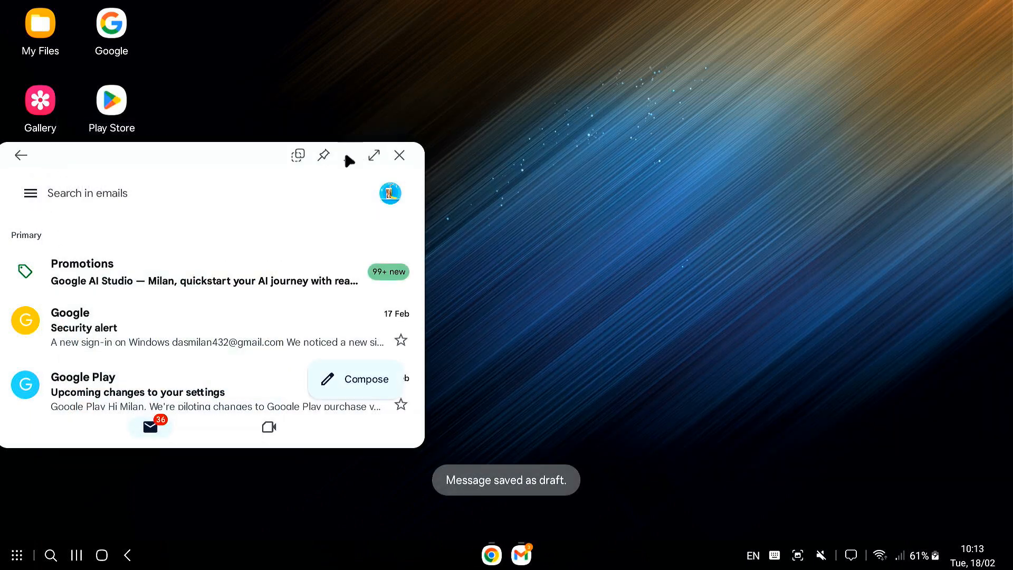
click(398, 155)
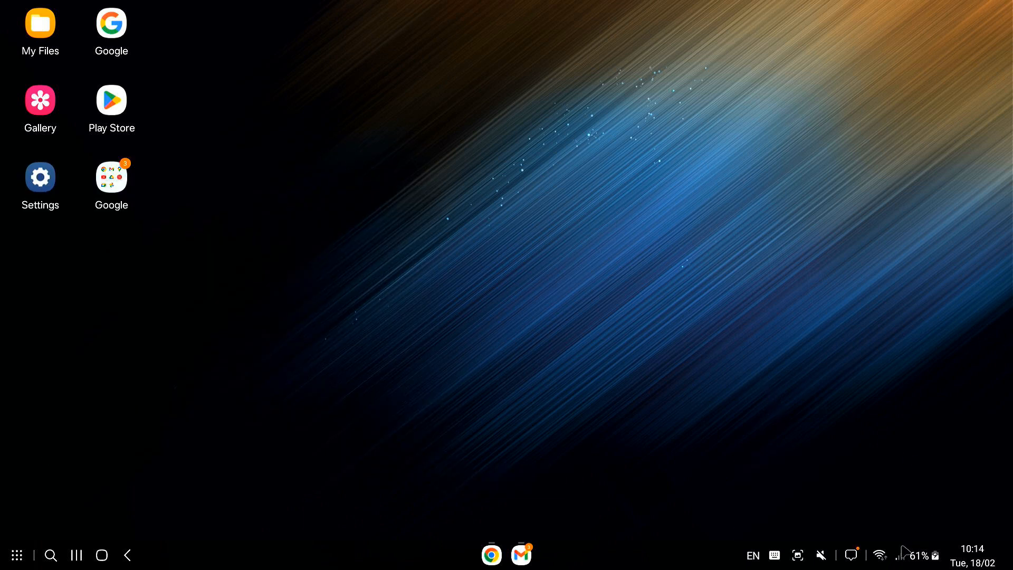
click(852, 555)
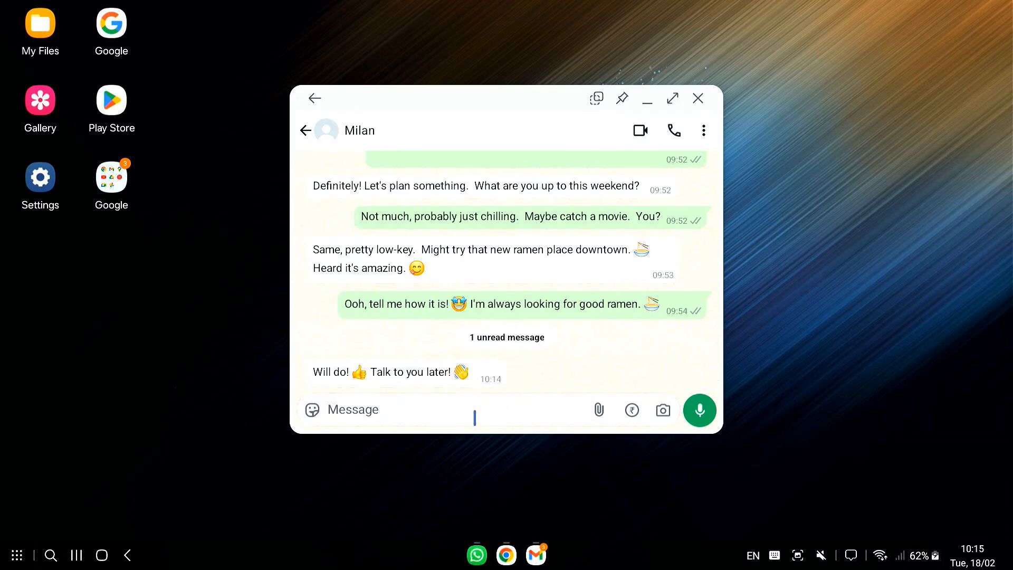
Send "Sounds good! 😄 Have a great weekend!" in the WhatsApp chat and close it.
text(Sounds good!)
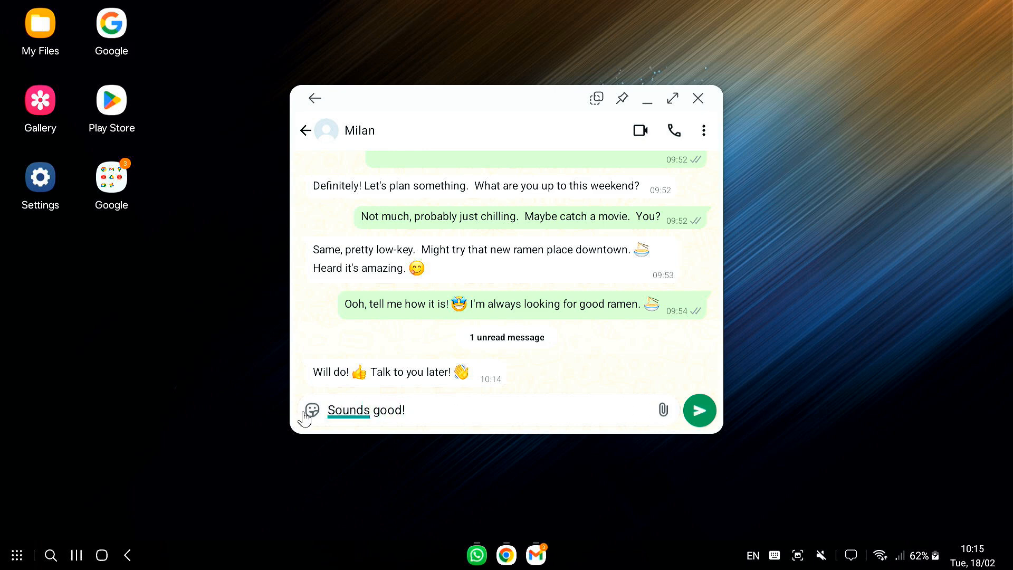
click(310, 411)
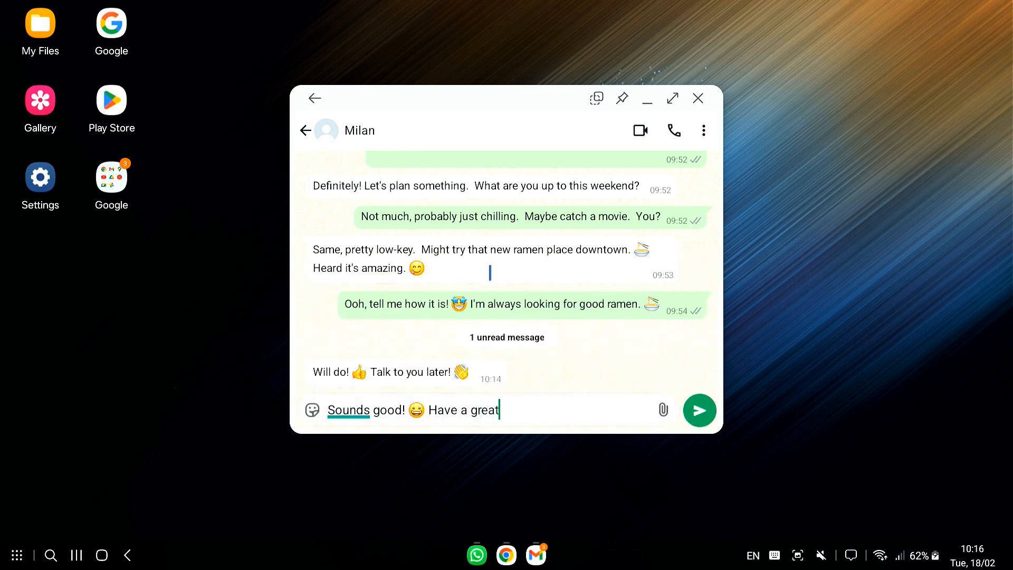
text(weekend!)
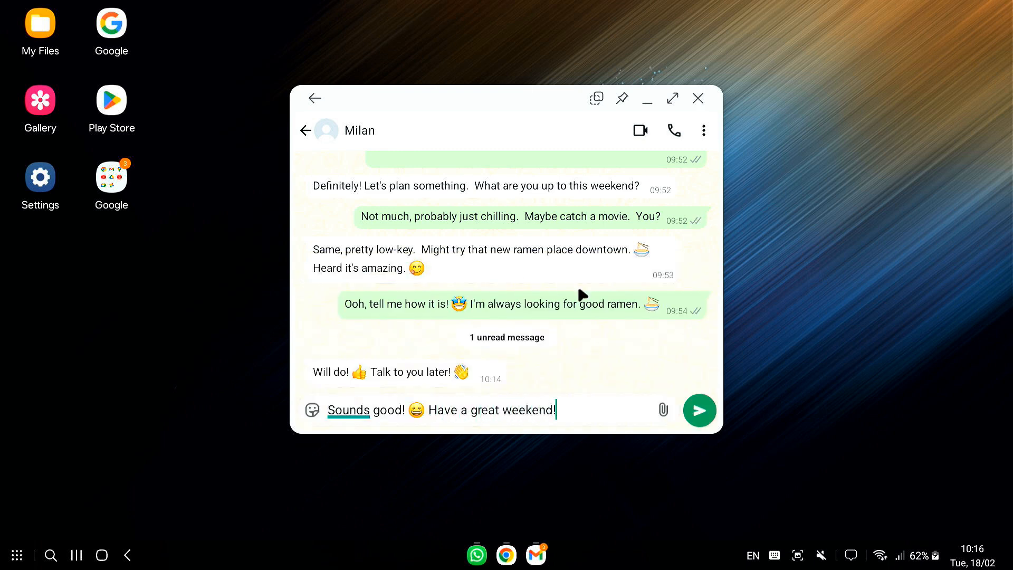
click(699, 411)
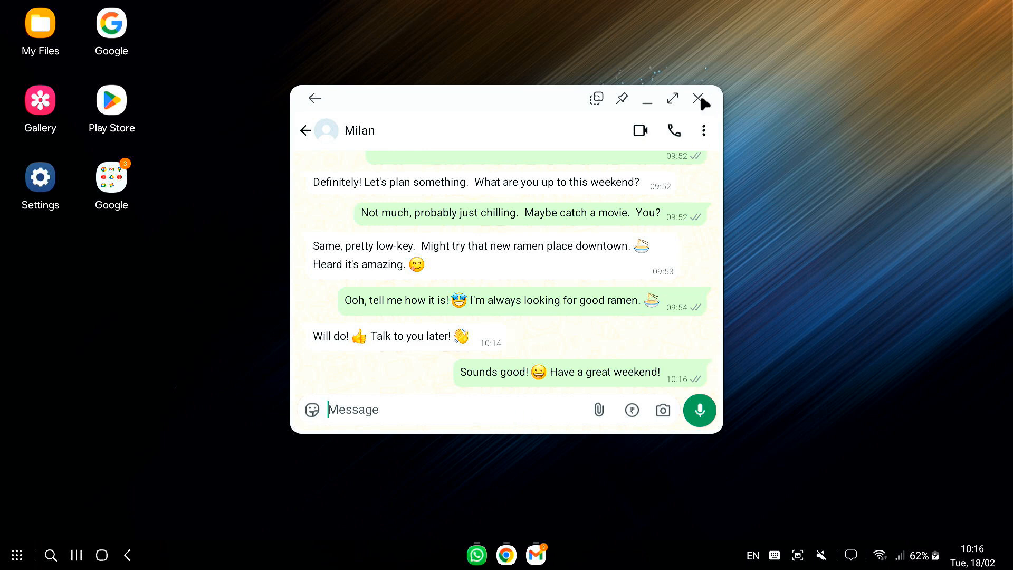
click(703, 98)
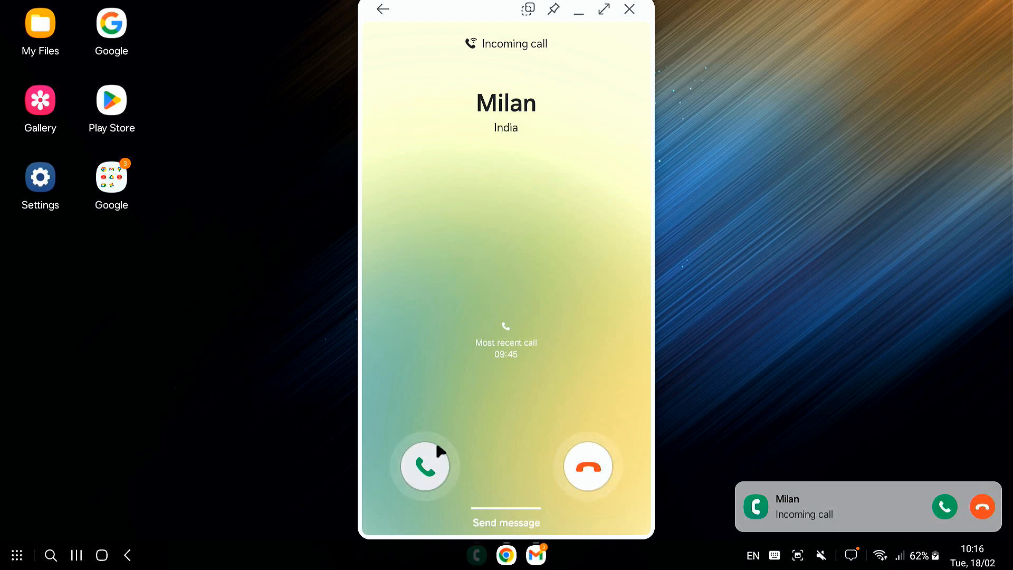
Answer Milan's incoming call, hang up after seven seconds and close the call screen.
click(424, 465)
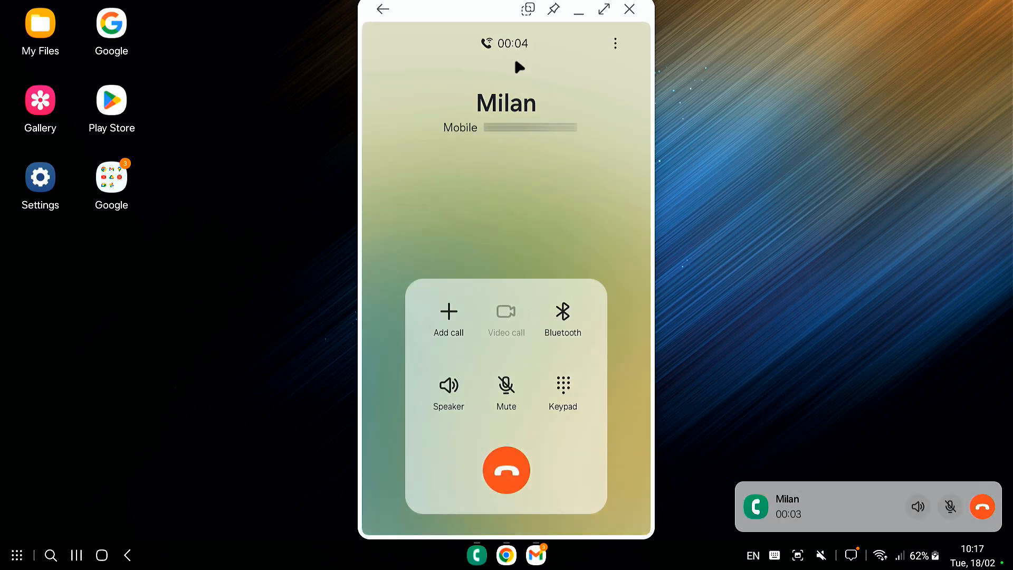
click(505, 469)
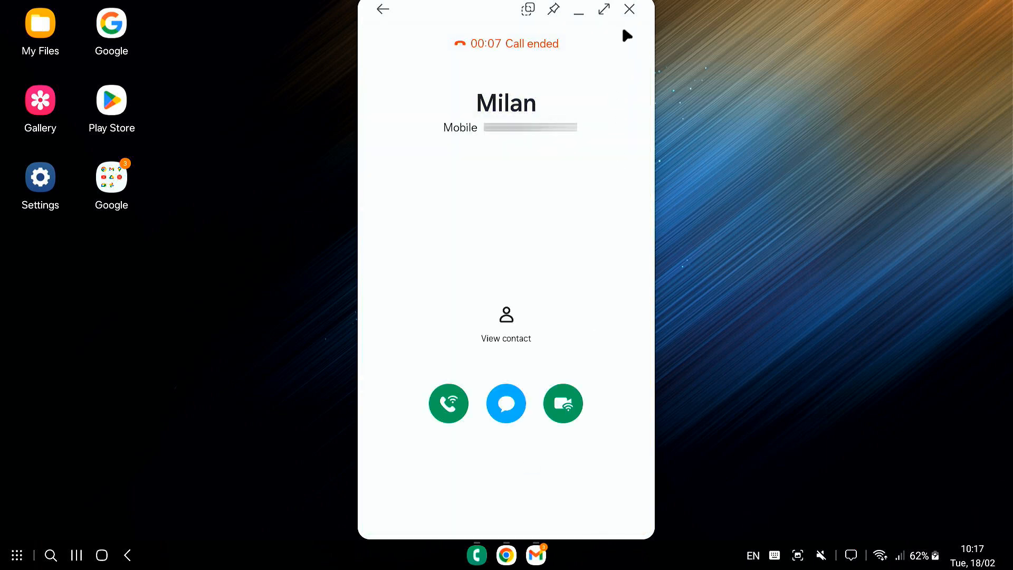
click(627, 10)
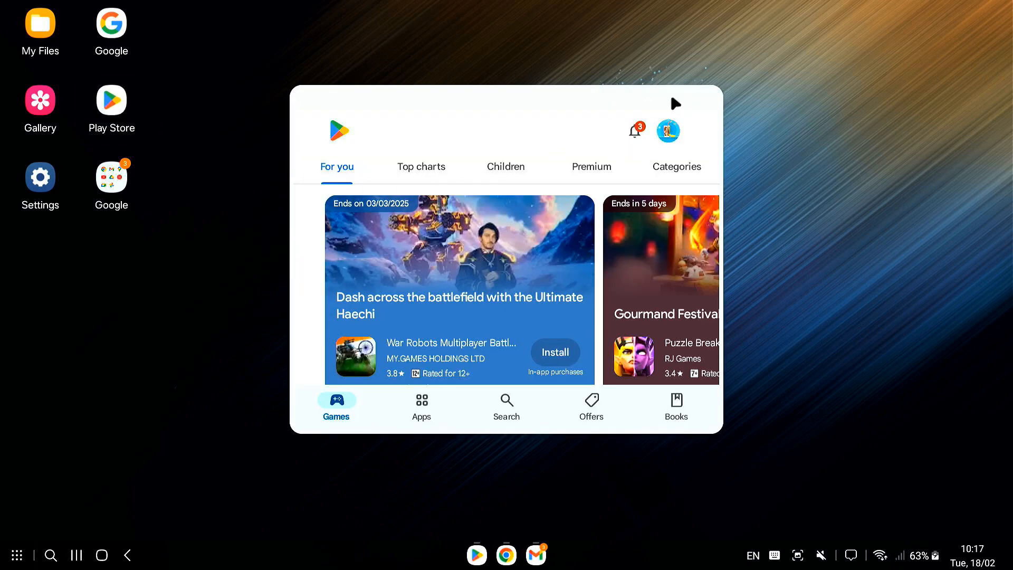
Maximize the Play Store, browse its Apps and Games recommendations, then close it.
click(675, 103)
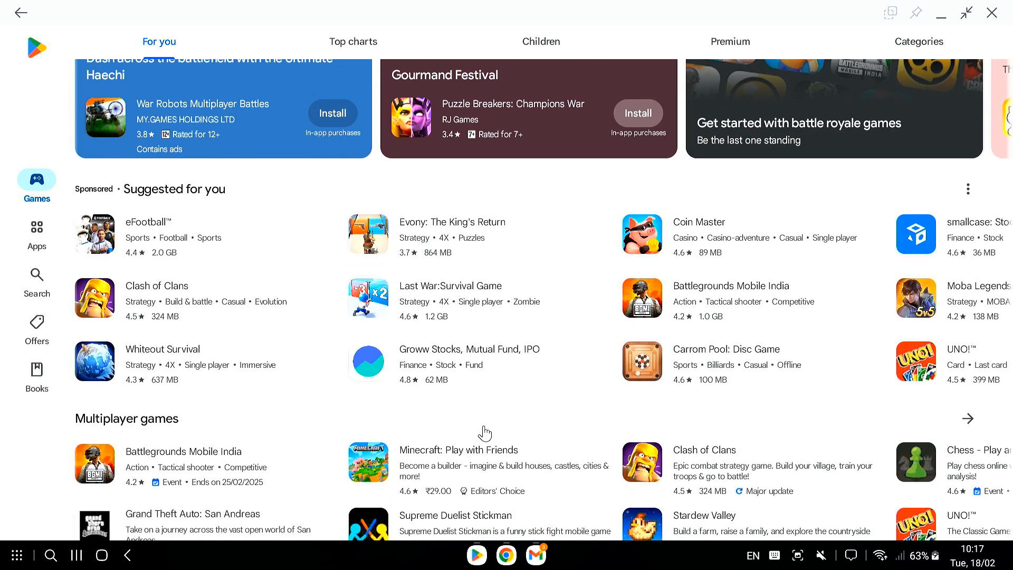
scroll(down, 3)
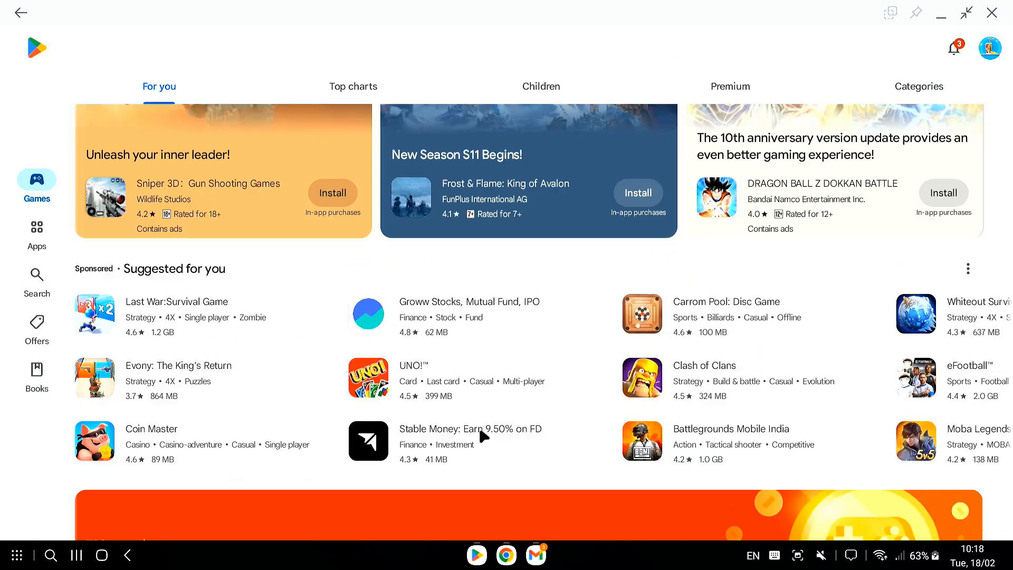
click(37, 232)
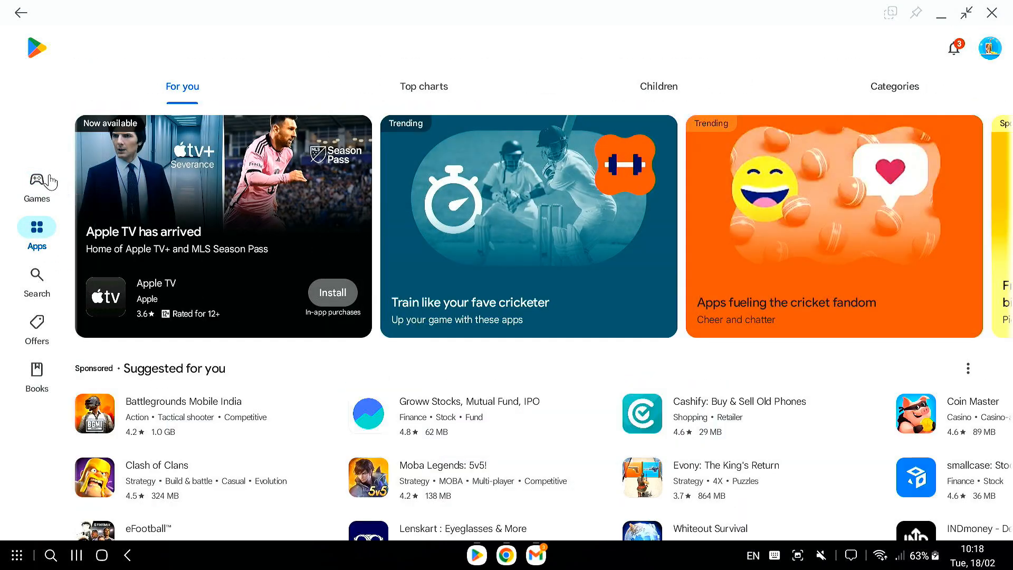
click(36, 188)
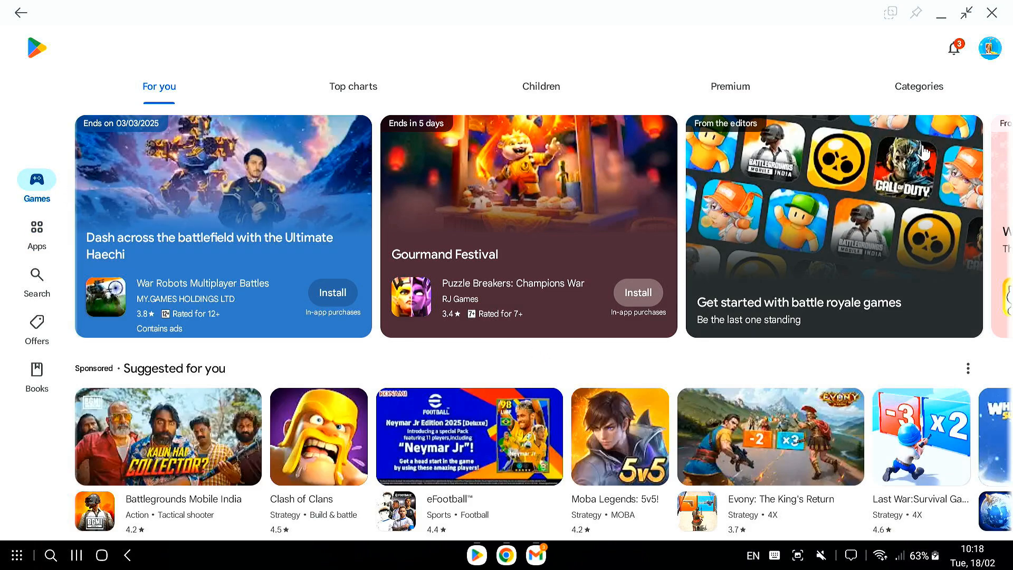
click(992, 12)
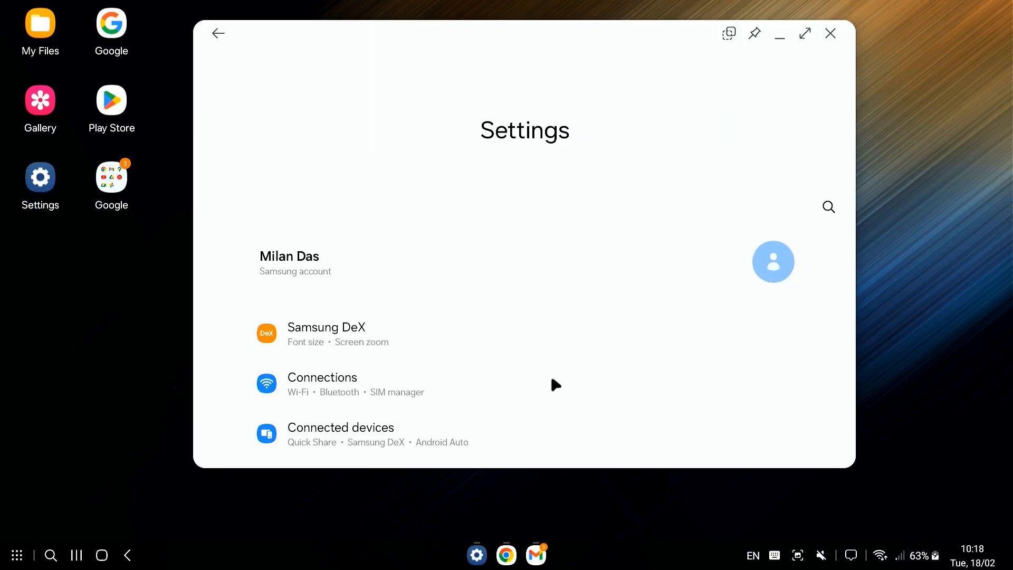
Scroll the Settings list and search it for "wallpaper".
scroll(down, 3)
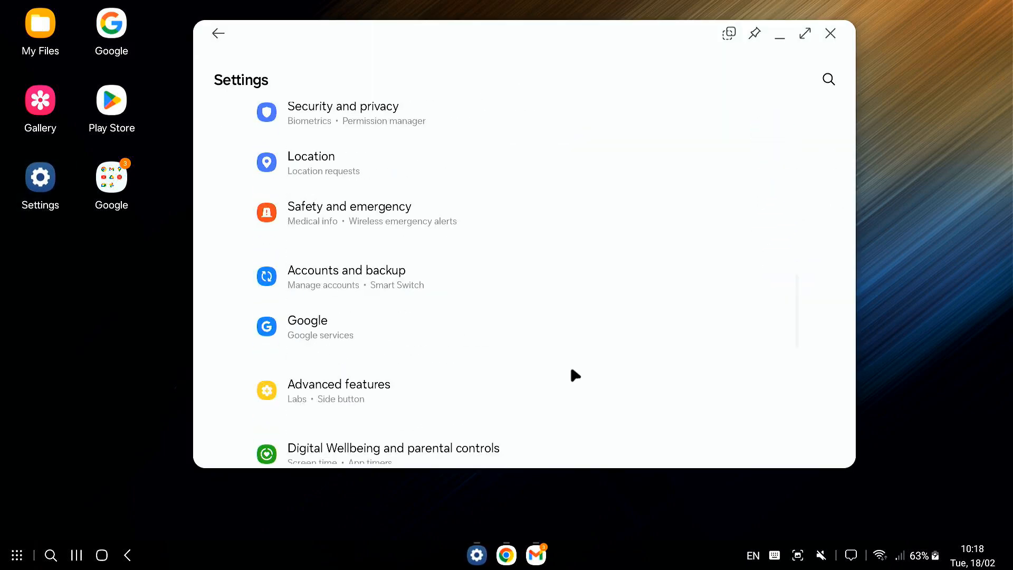
scroll(down, 3)
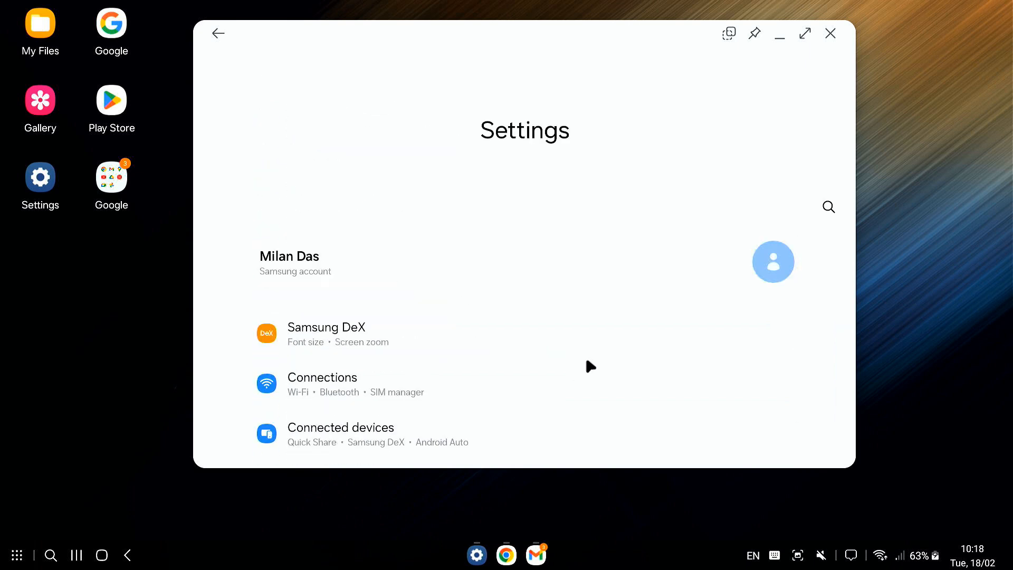
click(827, 206)
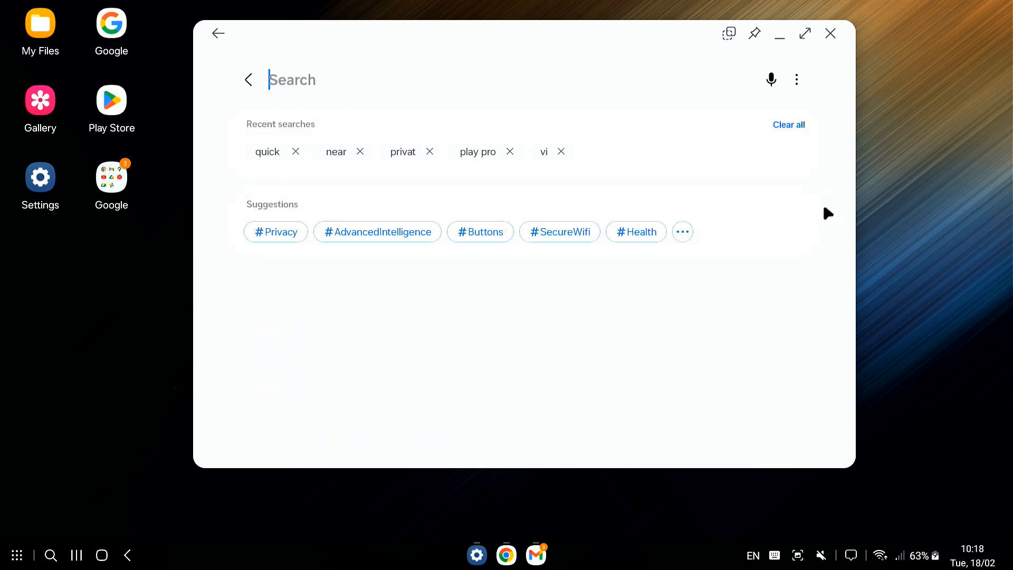
text(wallpaper)
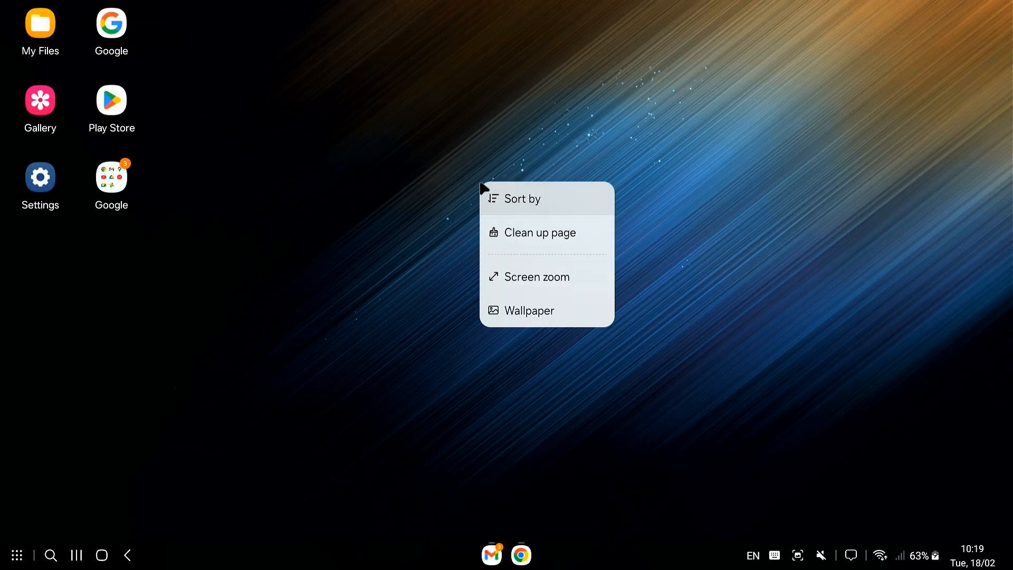
Apply the red Default 4 built-in wallpaper to the DeX home screen.
click(528, 310)
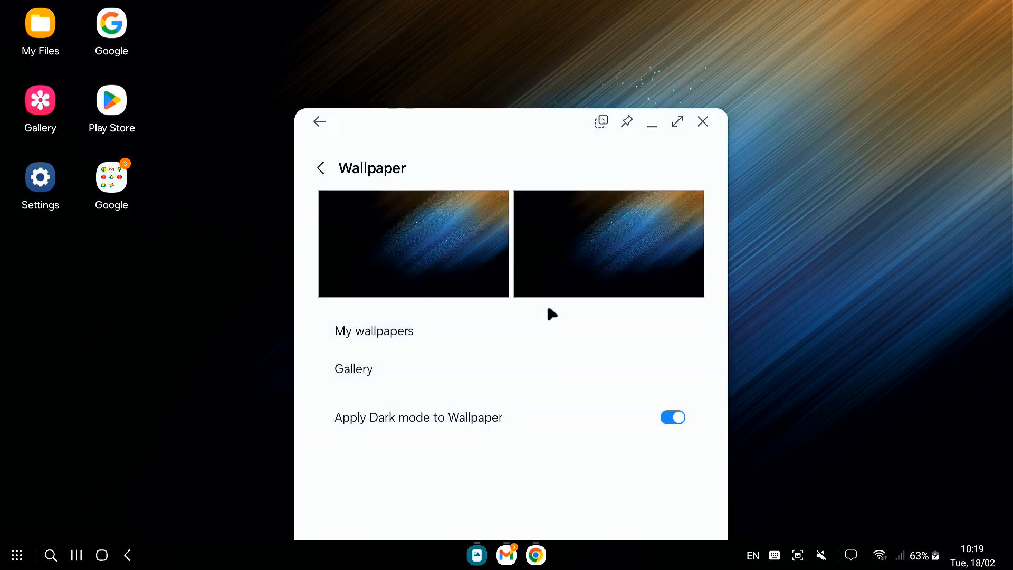
click(374, 331)
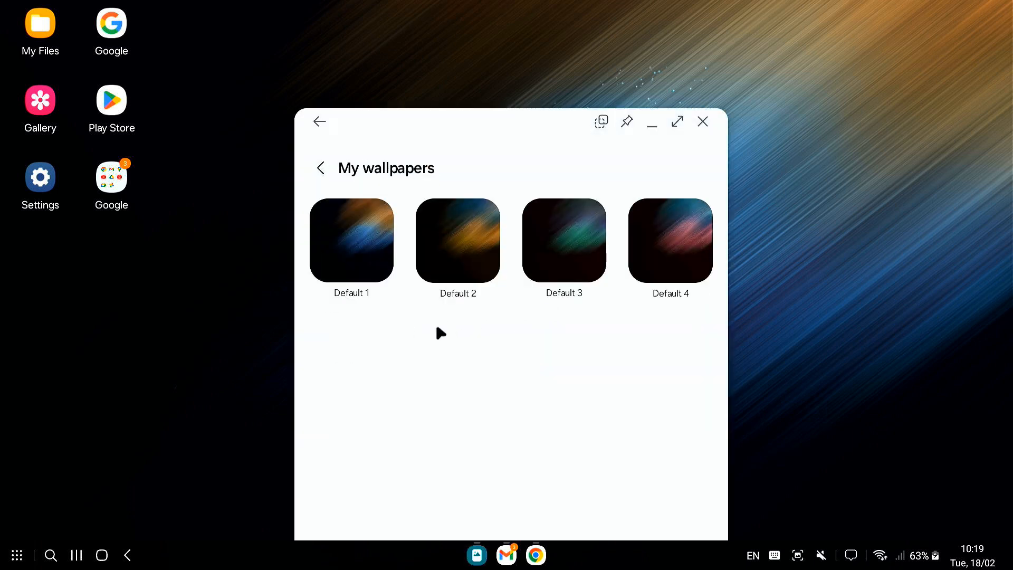
mouse_move(677, 252)
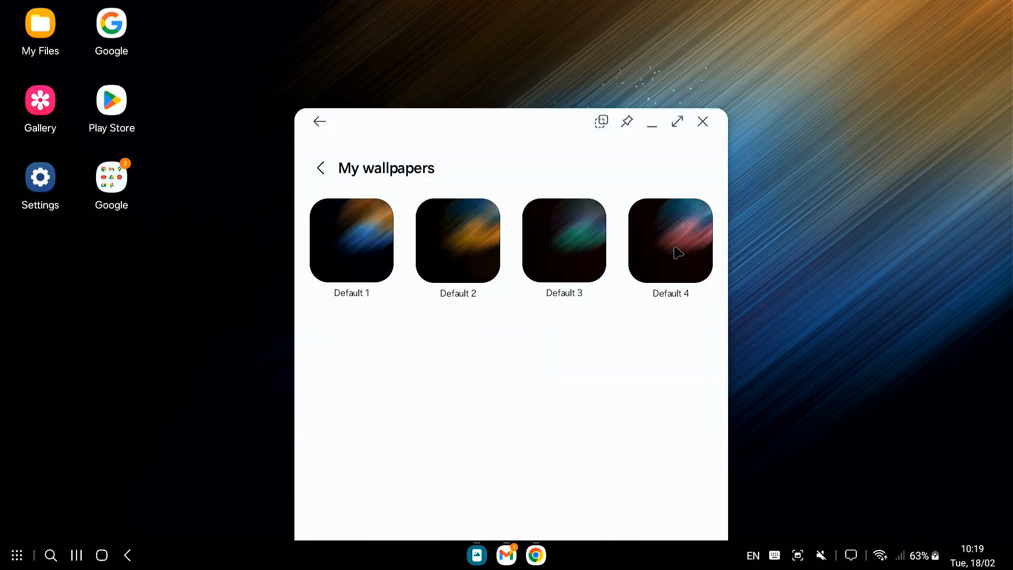
click(670, 240)
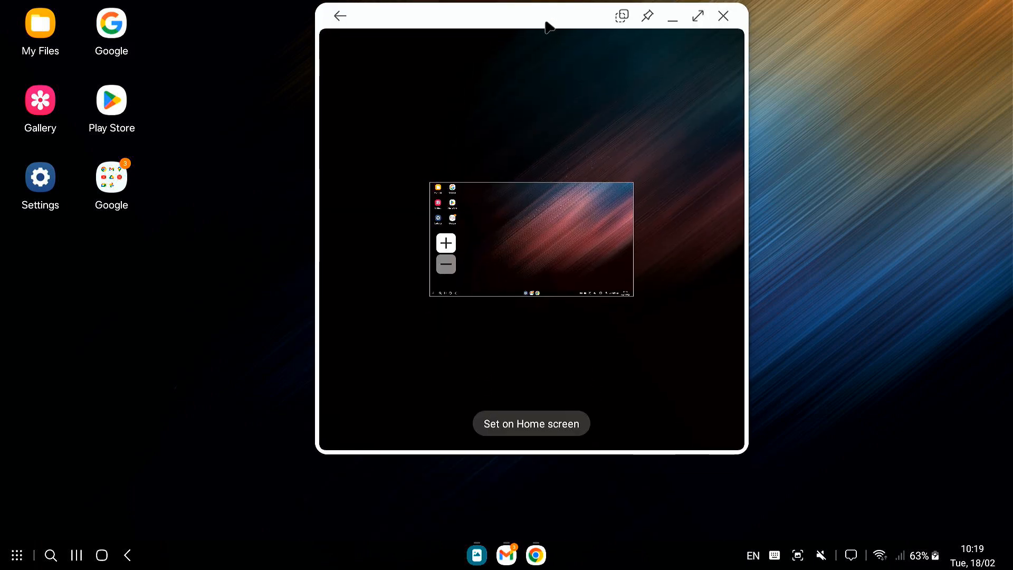
click(531, 423)
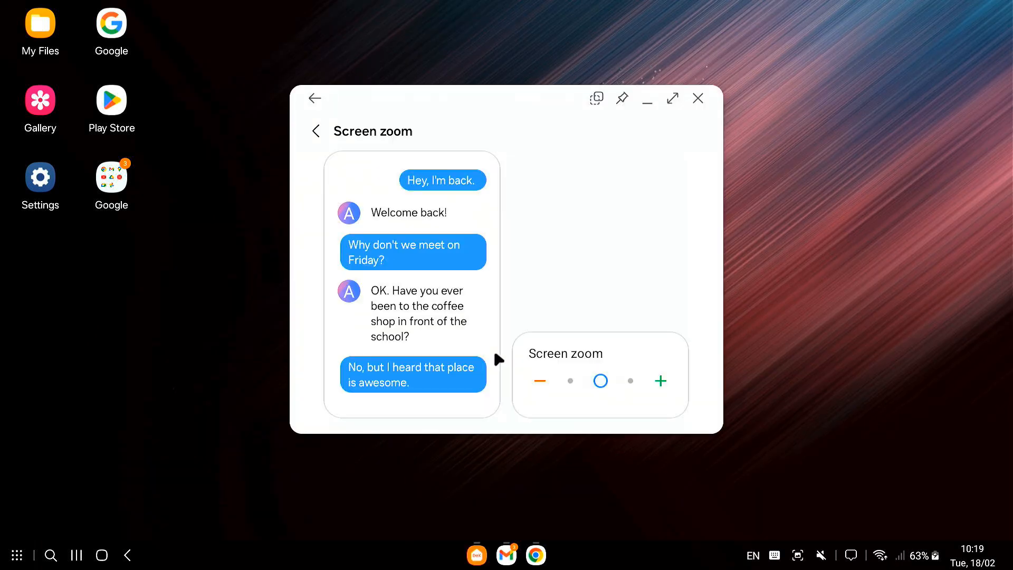
Raise the Samsung DeX screen zoom one level so content appears larger.
click(659, 380)
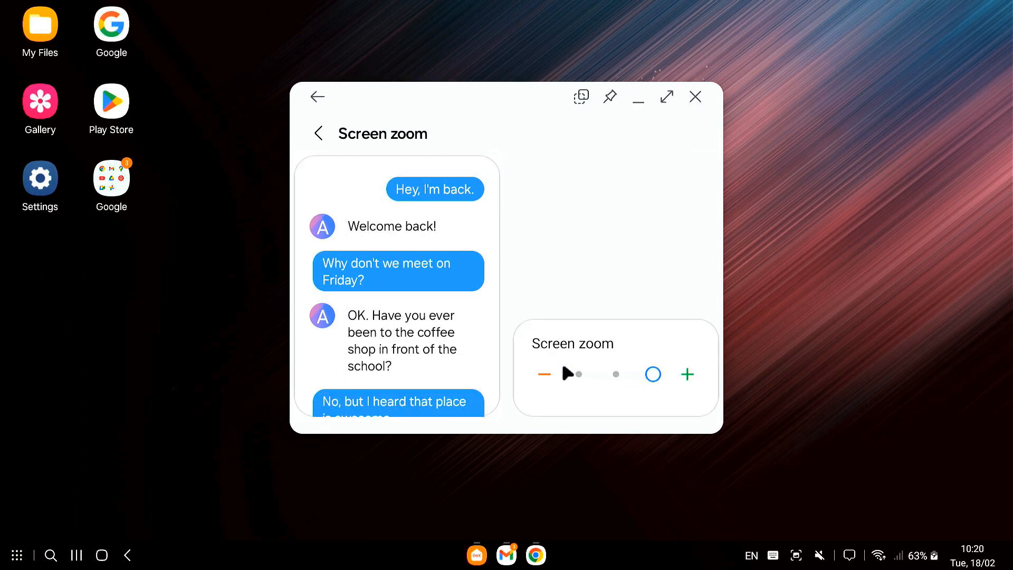
click(696, 96)
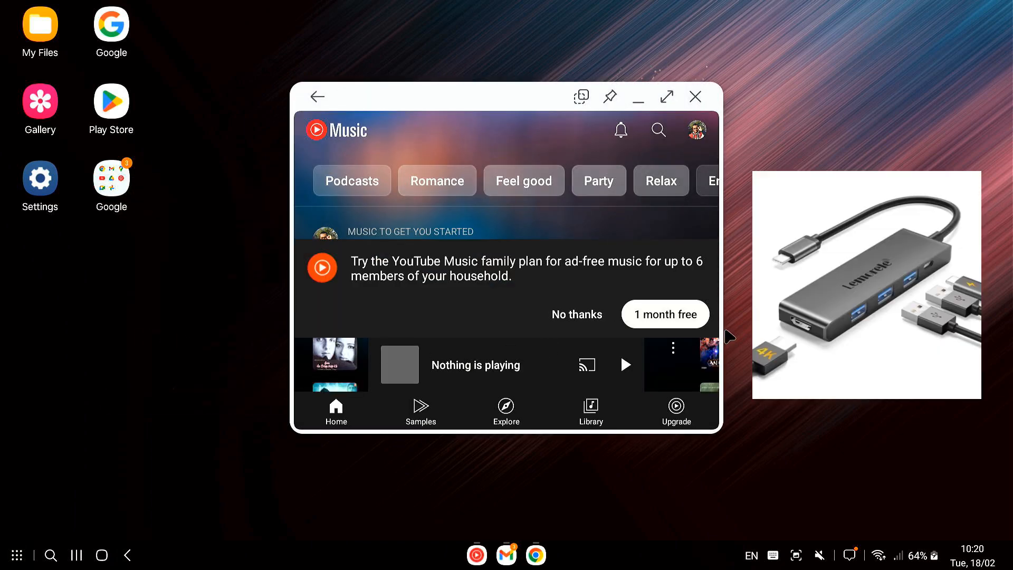
Maximize YouTube Music and scroll through the home feed of top music videos.
scroll(down, 3)
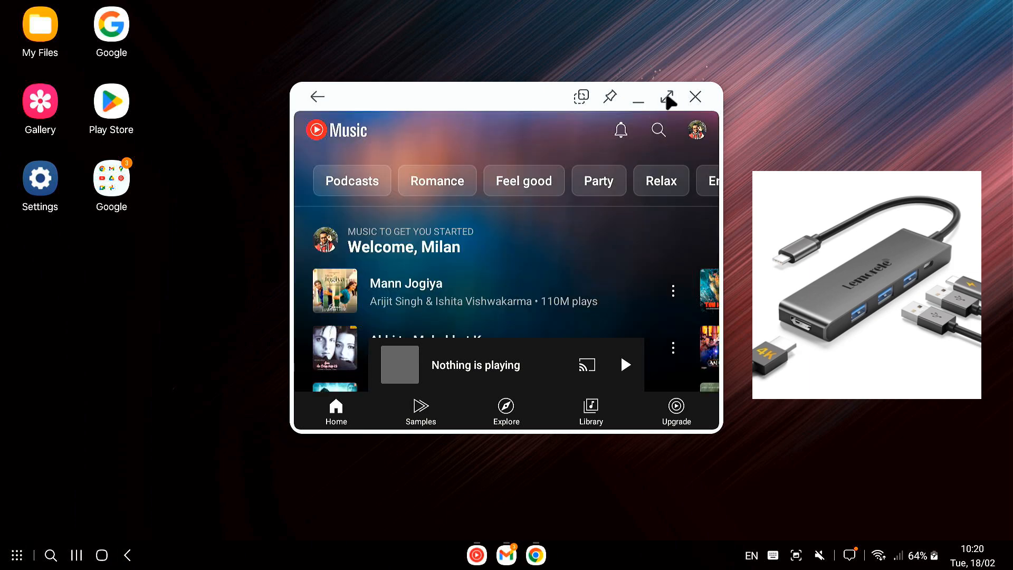
click(669, 96)
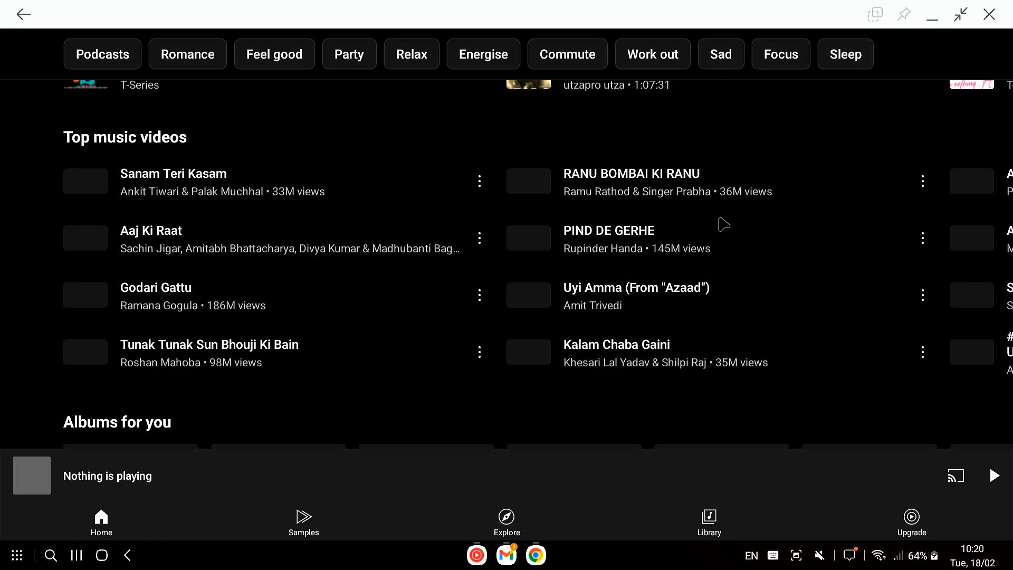
scroll(down, 3)
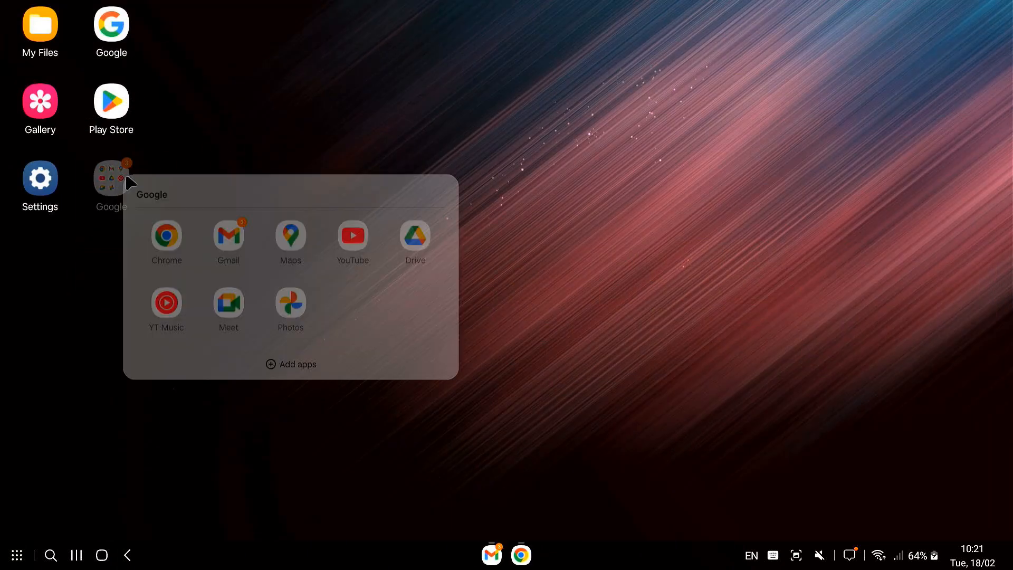
Launch Chrome, close the NIFTY 50 tab and load YouTube in a new tab.
click(166, 236)
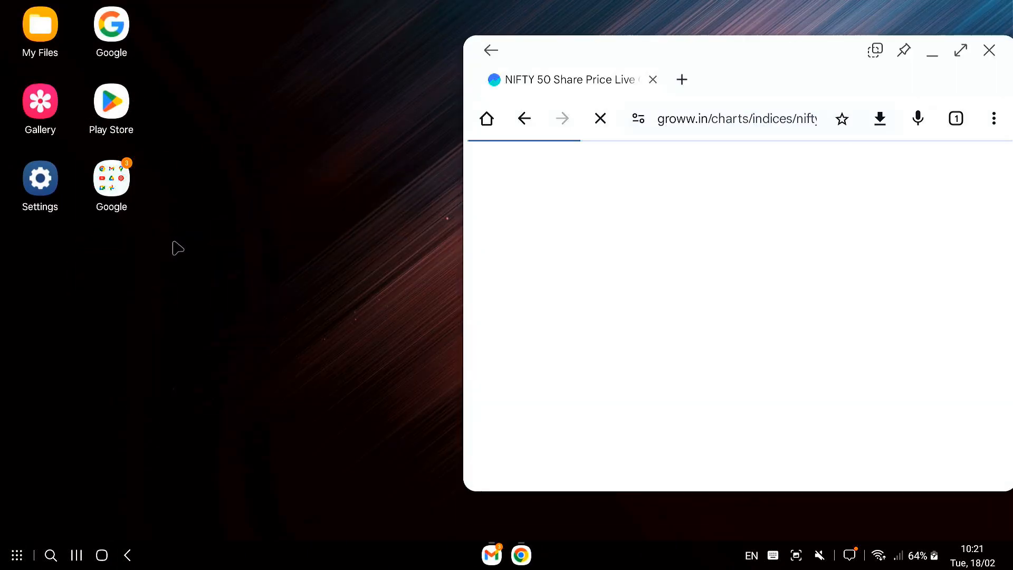
click(680, 79)
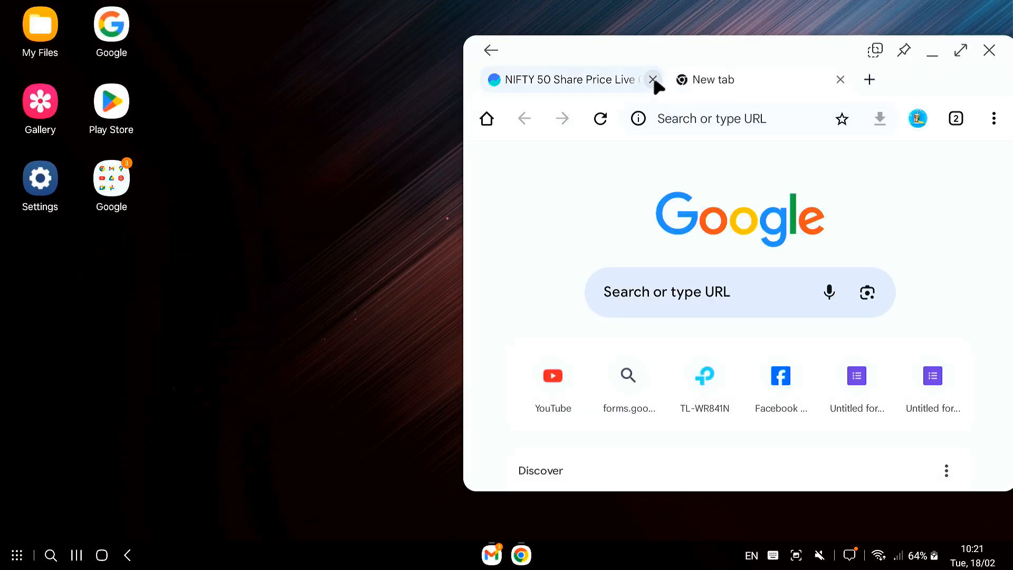
click(653, 79)
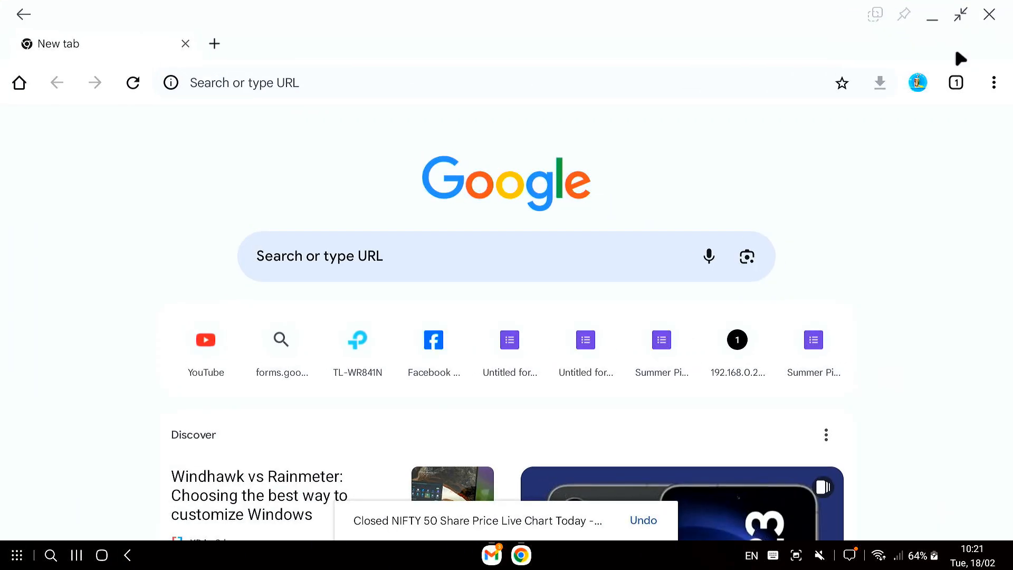
click(206, 341)
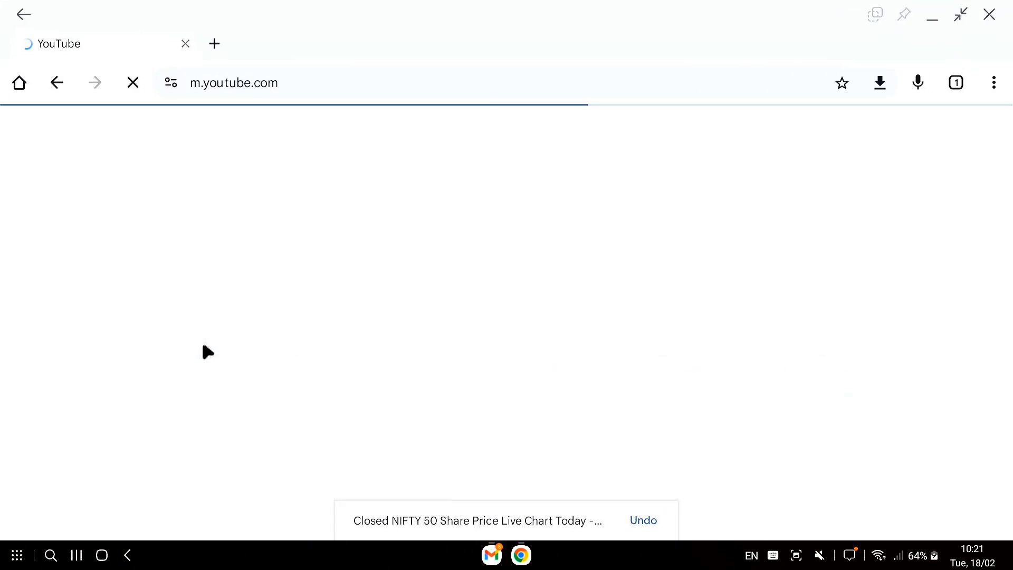